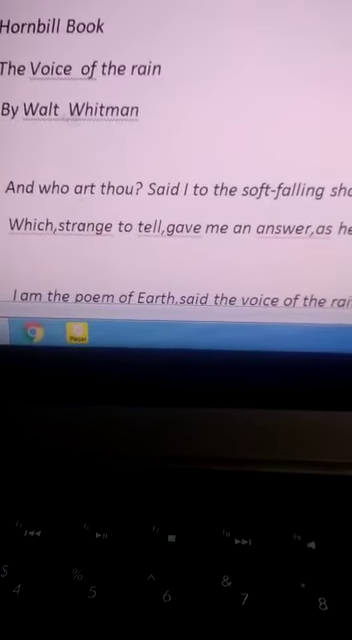
scroll("up", 3)
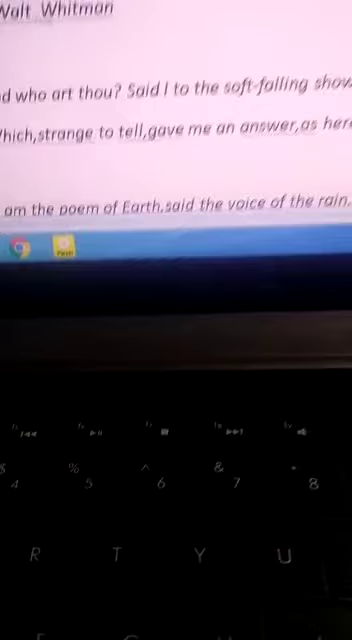
scroll("up", 3)
type("ternal I rise impalpable out of the land and the")
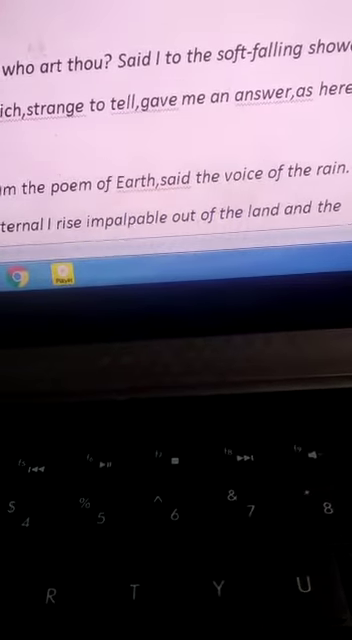
scroll("down", 3)
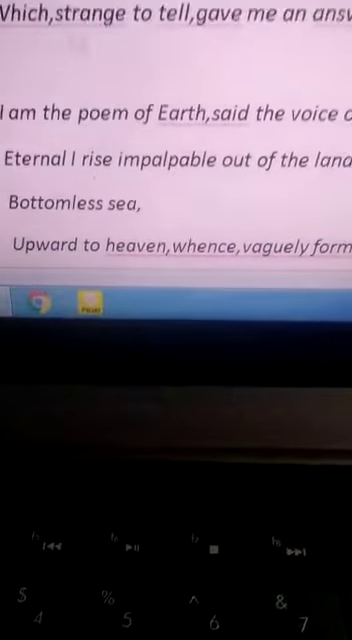
scroll("up", 3)
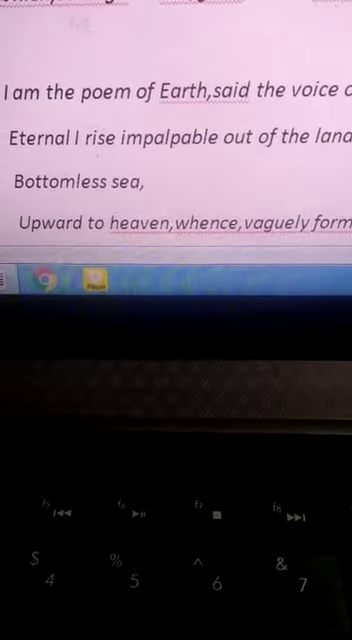
scroll("up", 3)
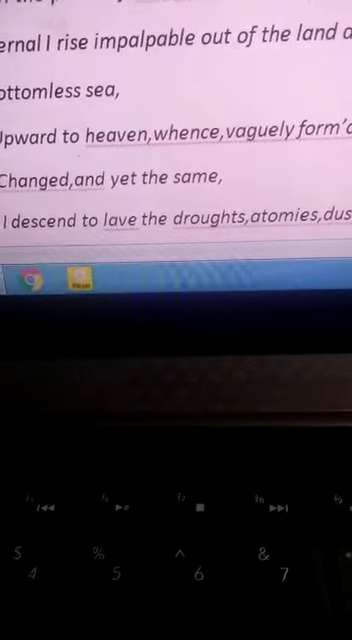
scroll("up", 3)
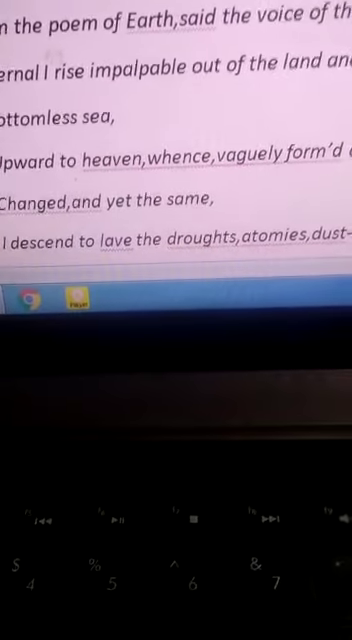
scroll("up", 3)
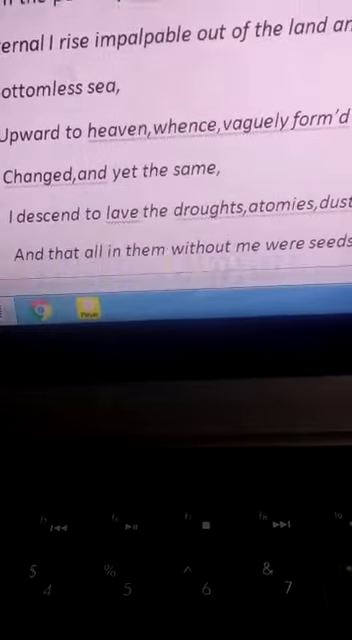
scroll("up", 3)
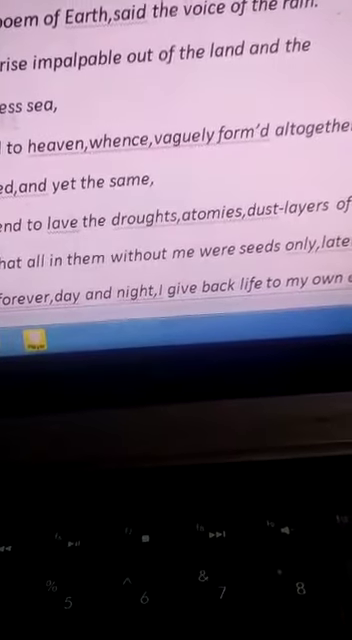
scroll("up", 3)
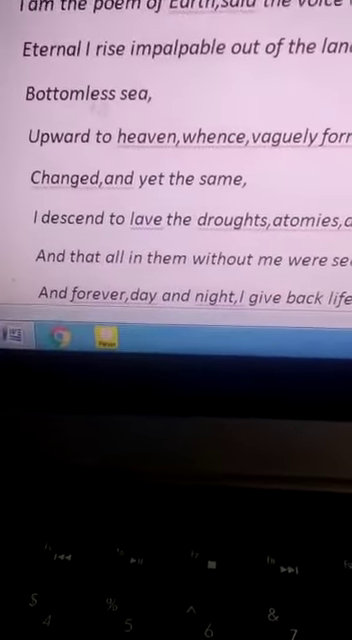
scroll("up", 3)
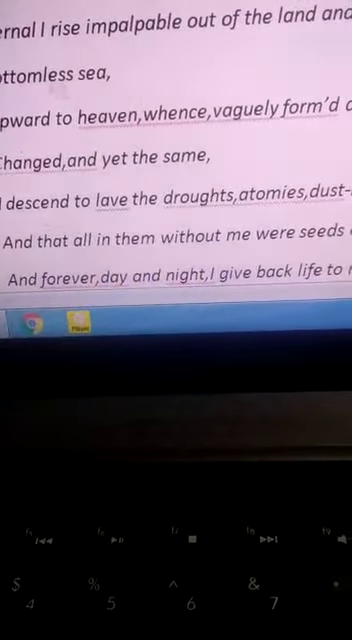
scroll("up", 3)
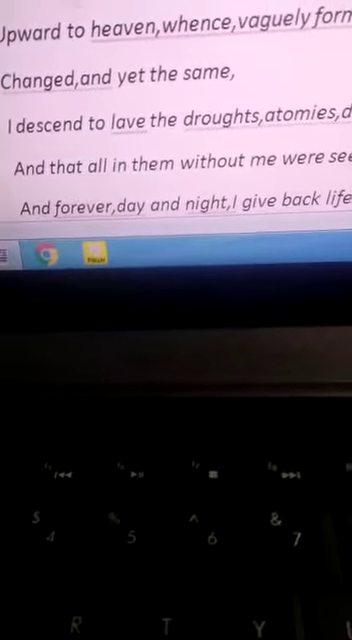
scroll("up", 3)
type("And make pure and beautify it;")
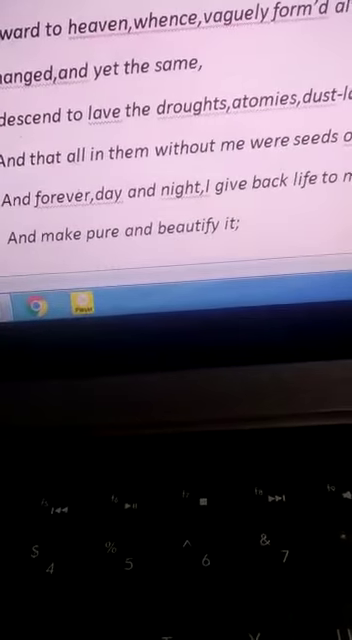
scroll("up", 3)
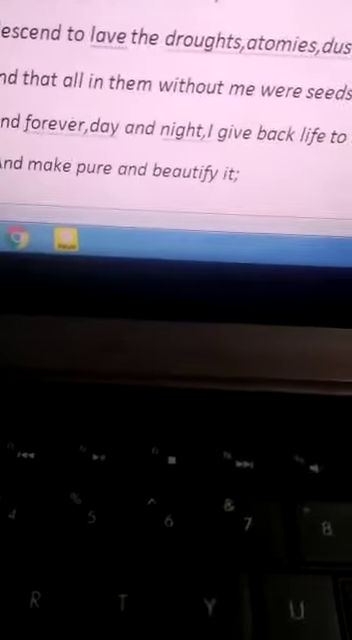
scroll("down", 3)
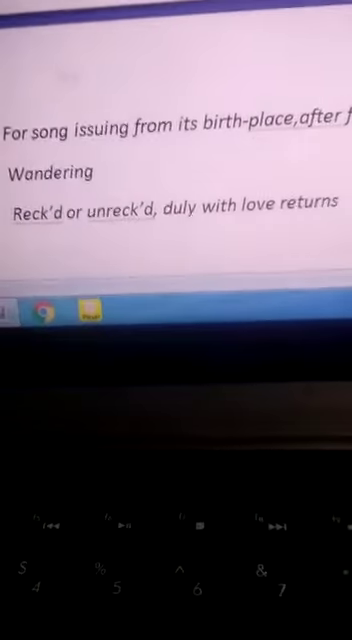